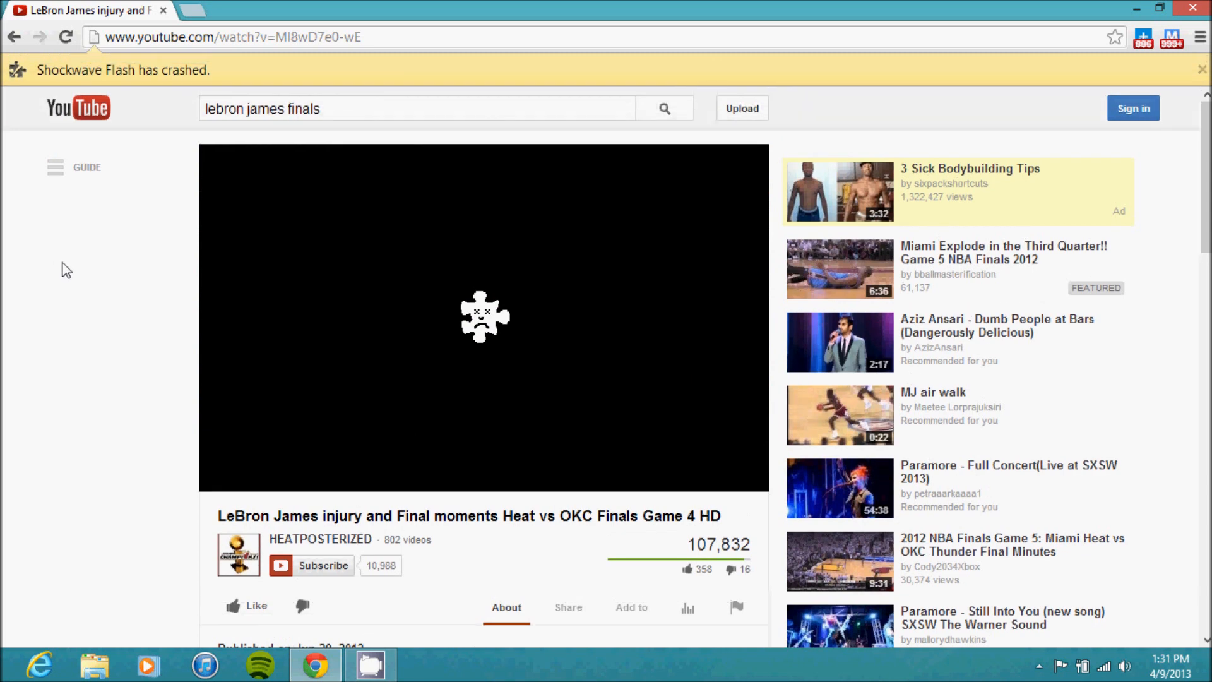
mouse_move(127, 82)
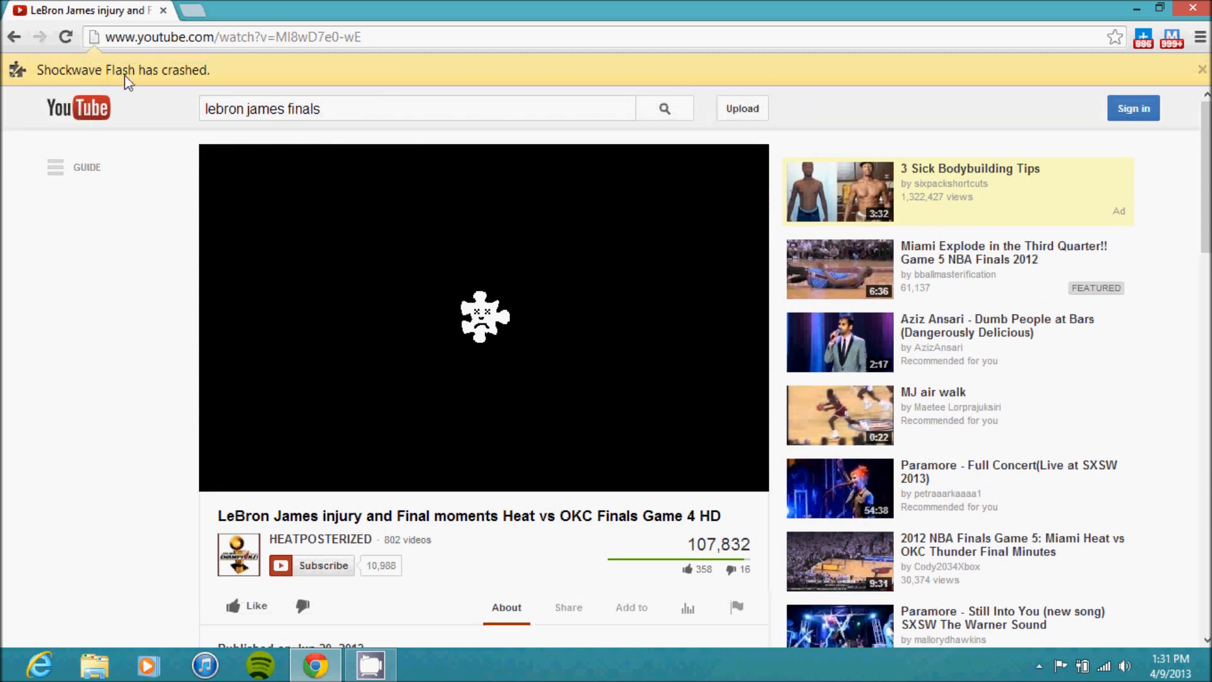
mouse_move(87, 329)
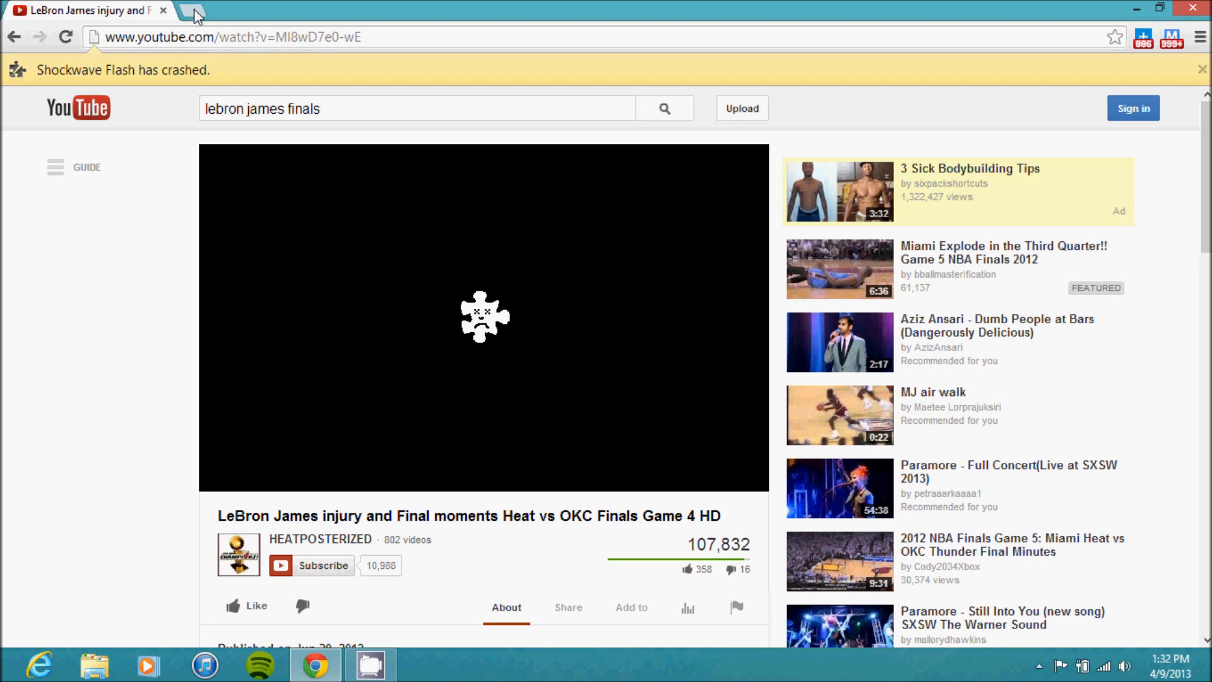
Step: Open a new tab and load about:plugins to list the 20 installed plug-ins
click(204, 10)
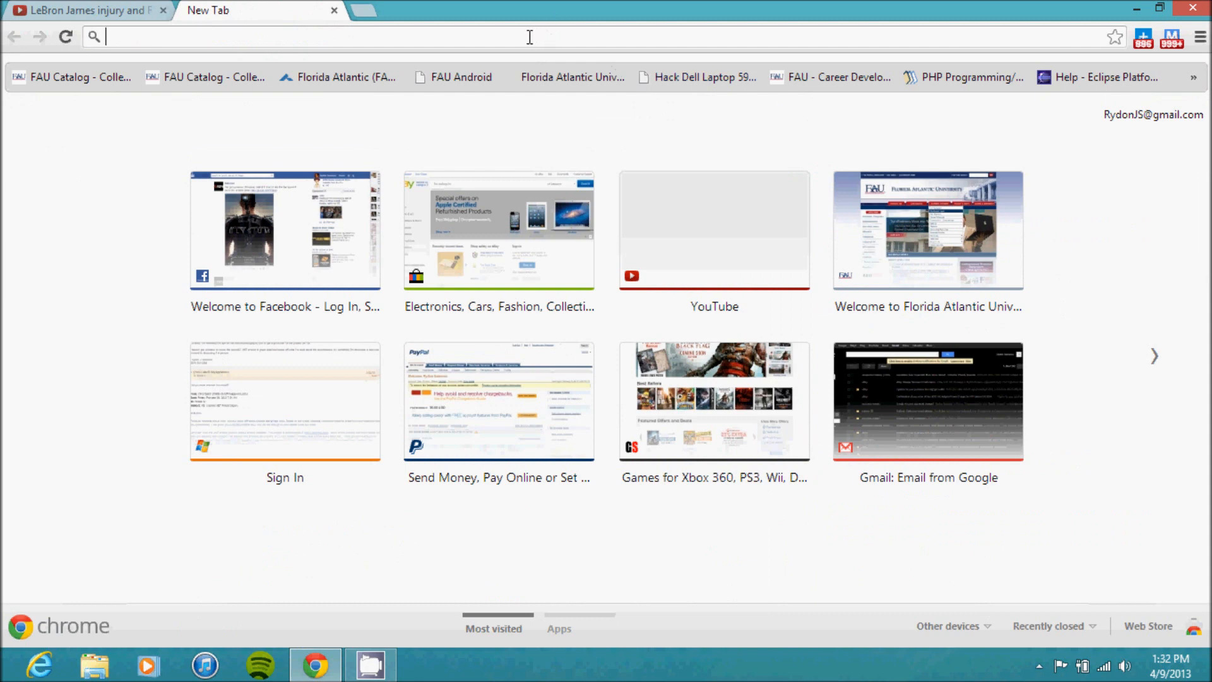
text(abortion)
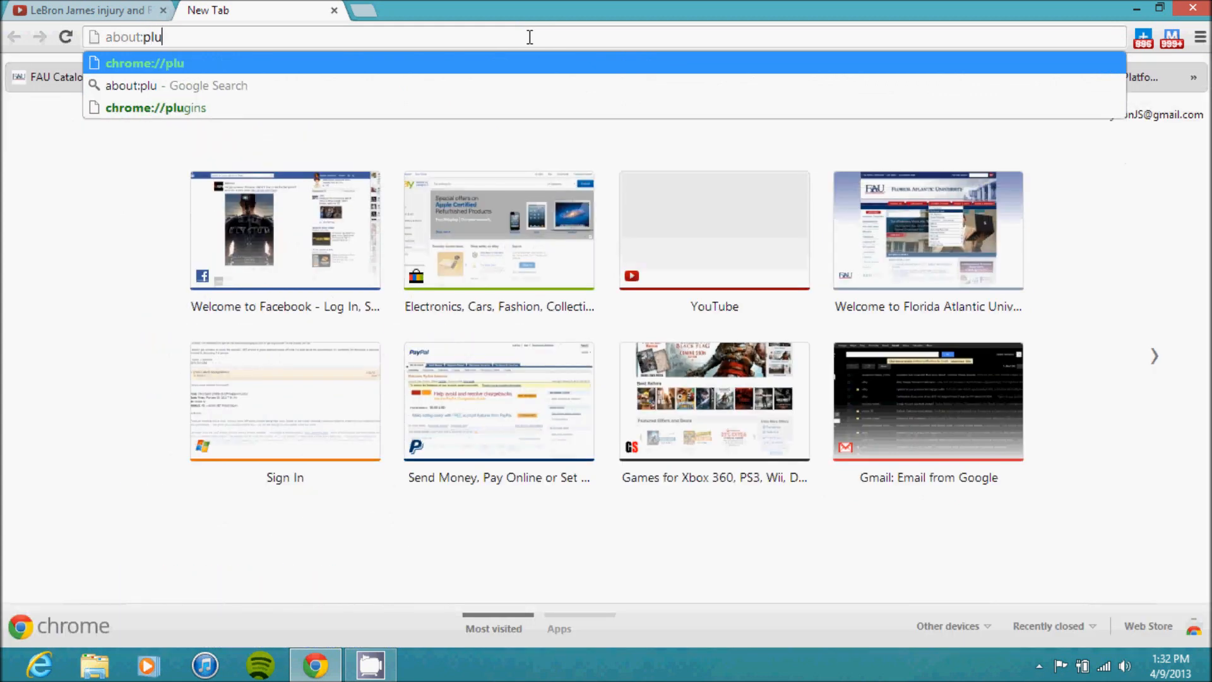
text(gins)
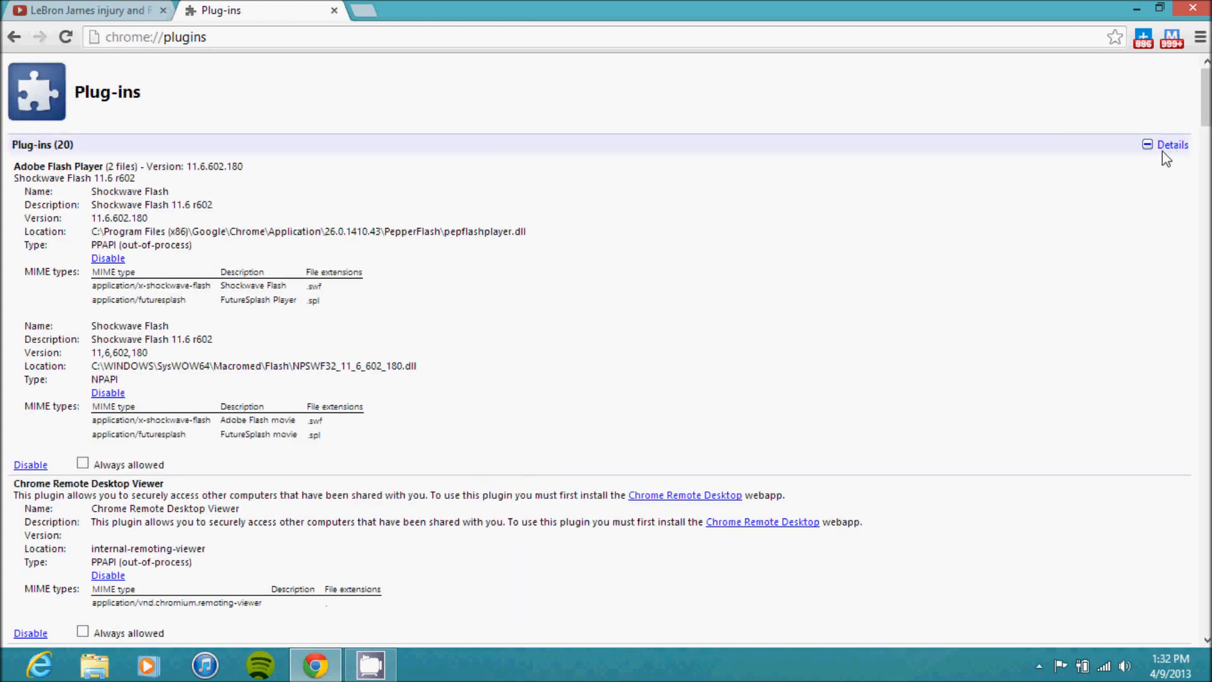
Step: Collapse the plug-in details so each plug-in shows a single summary entry
click(1172, 145)
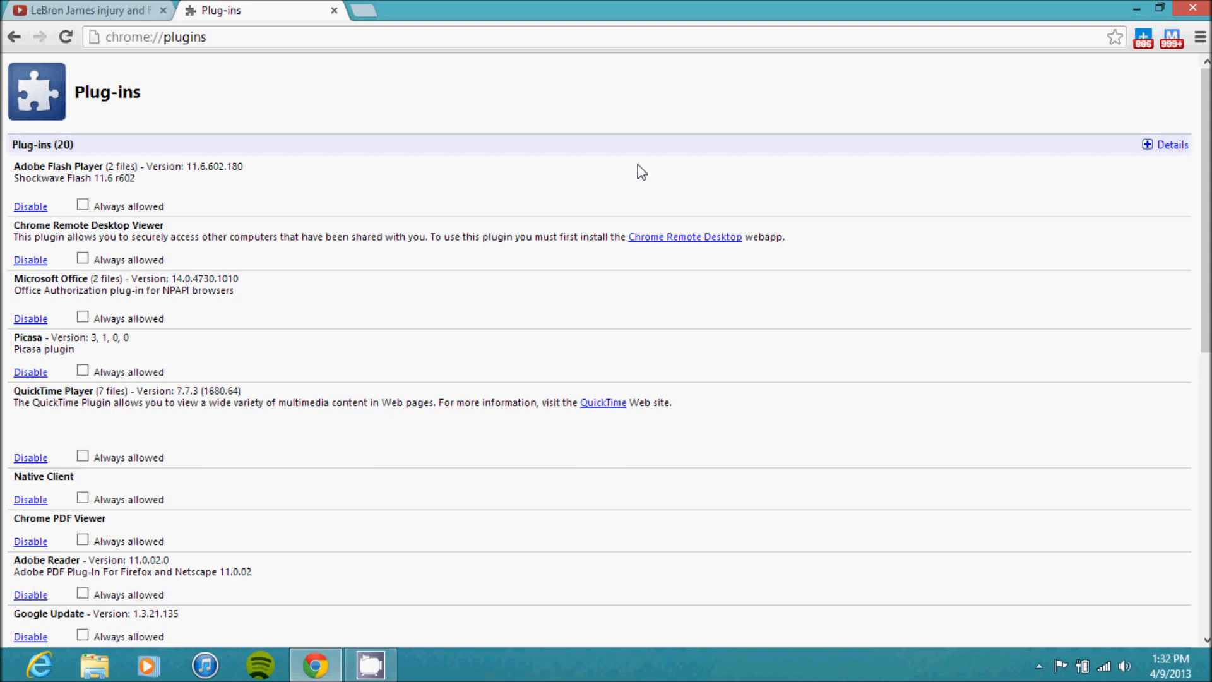
mouse_move(52, 180)
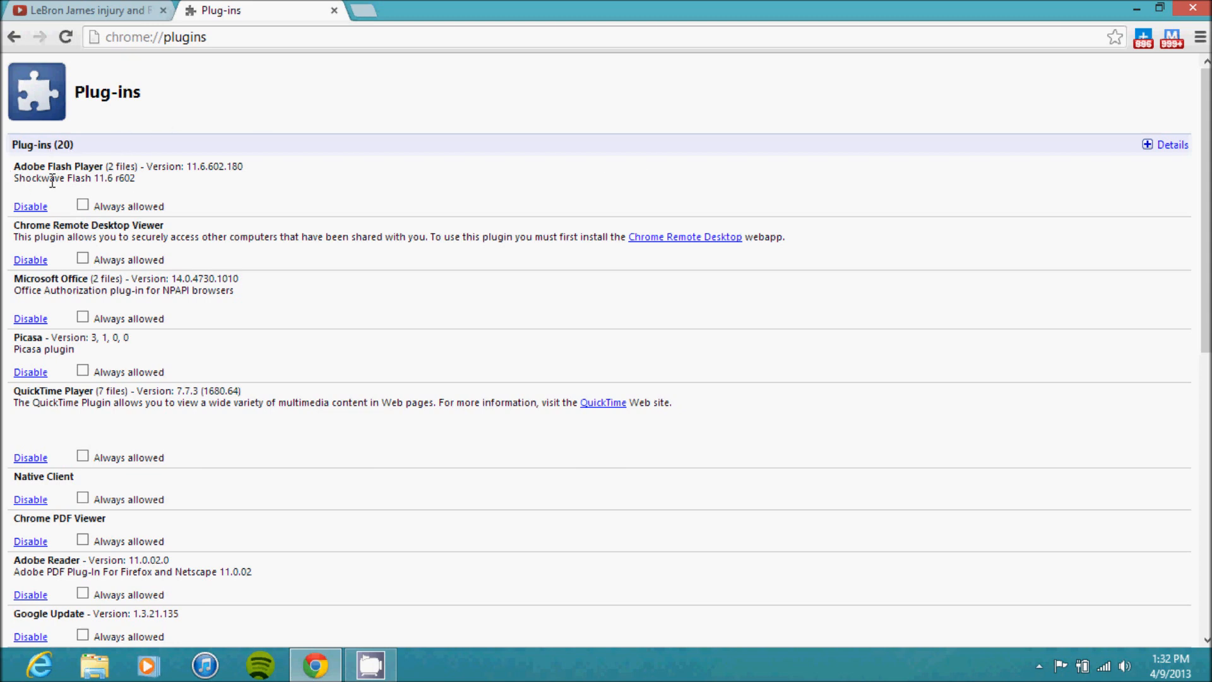
mouse_move(310, 149)
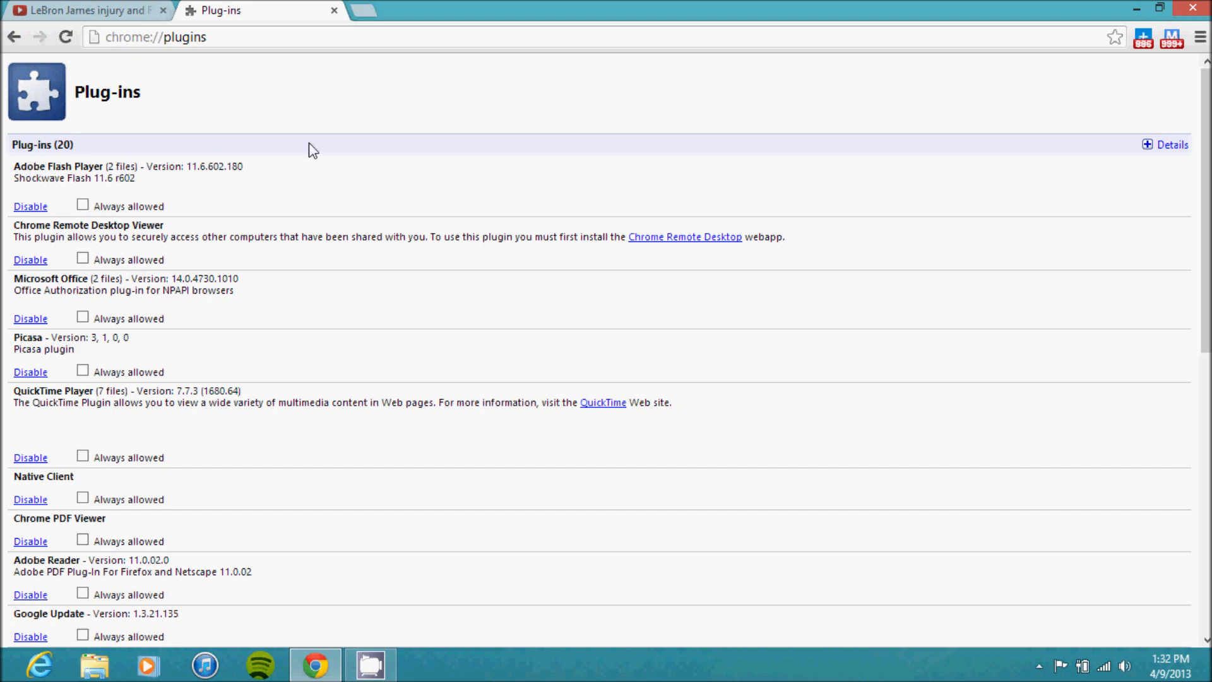
mouse_move(1103, 161)
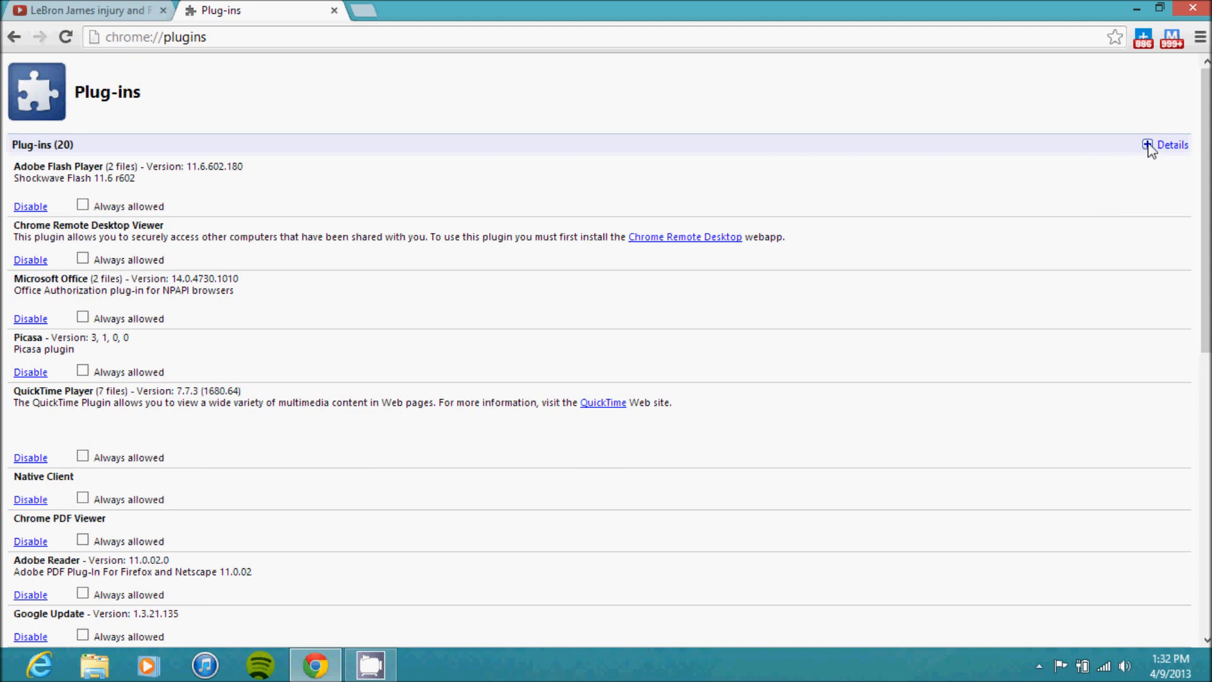
Step: Expand per-file details to reveal both Shockwave Flash files under Adobe Flash Player
click(1151, 144)
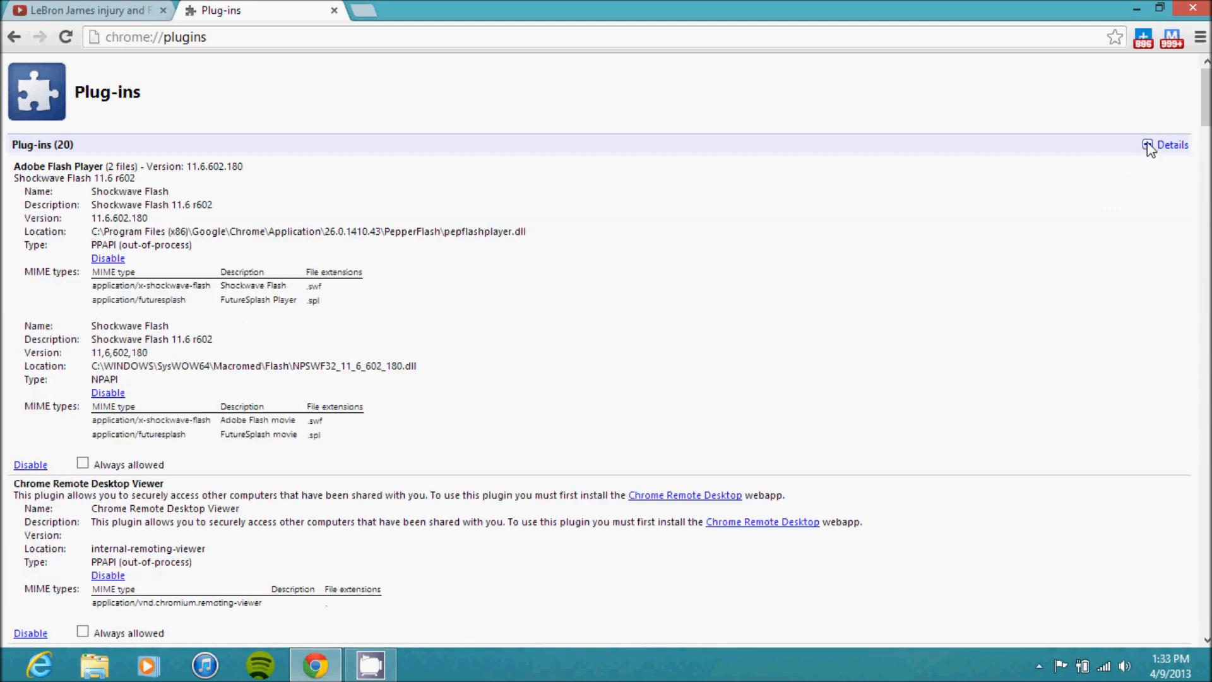
click(1151, 144)
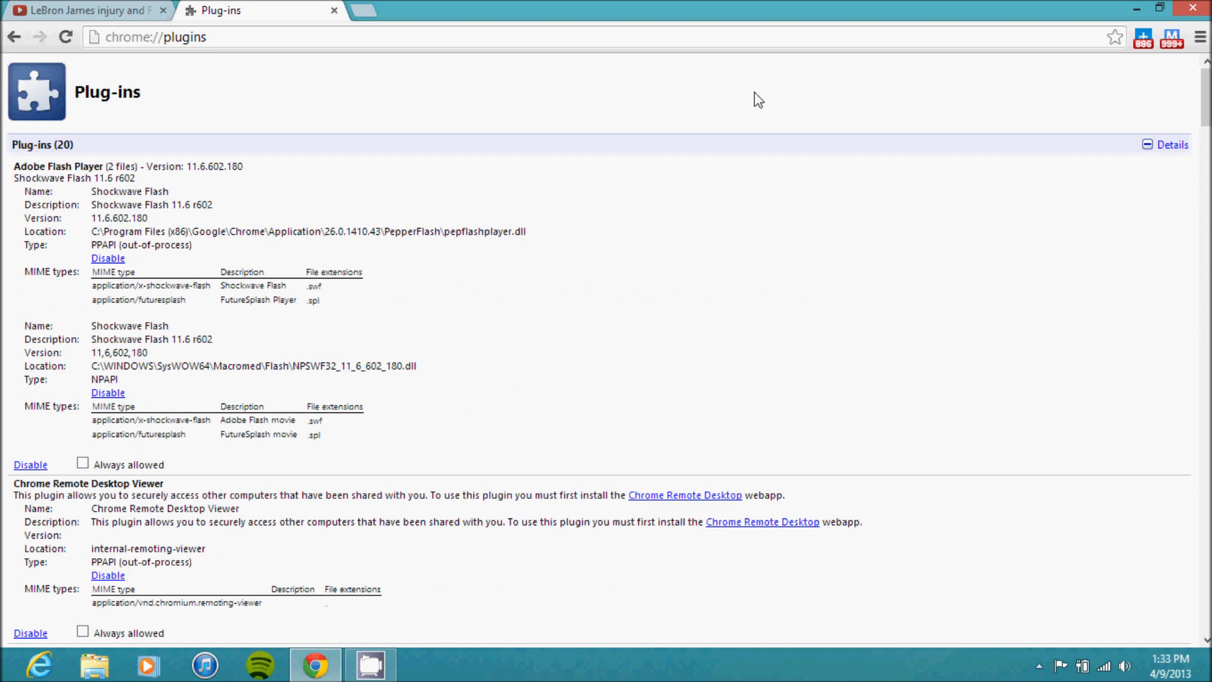
mouse_move(714, 108)
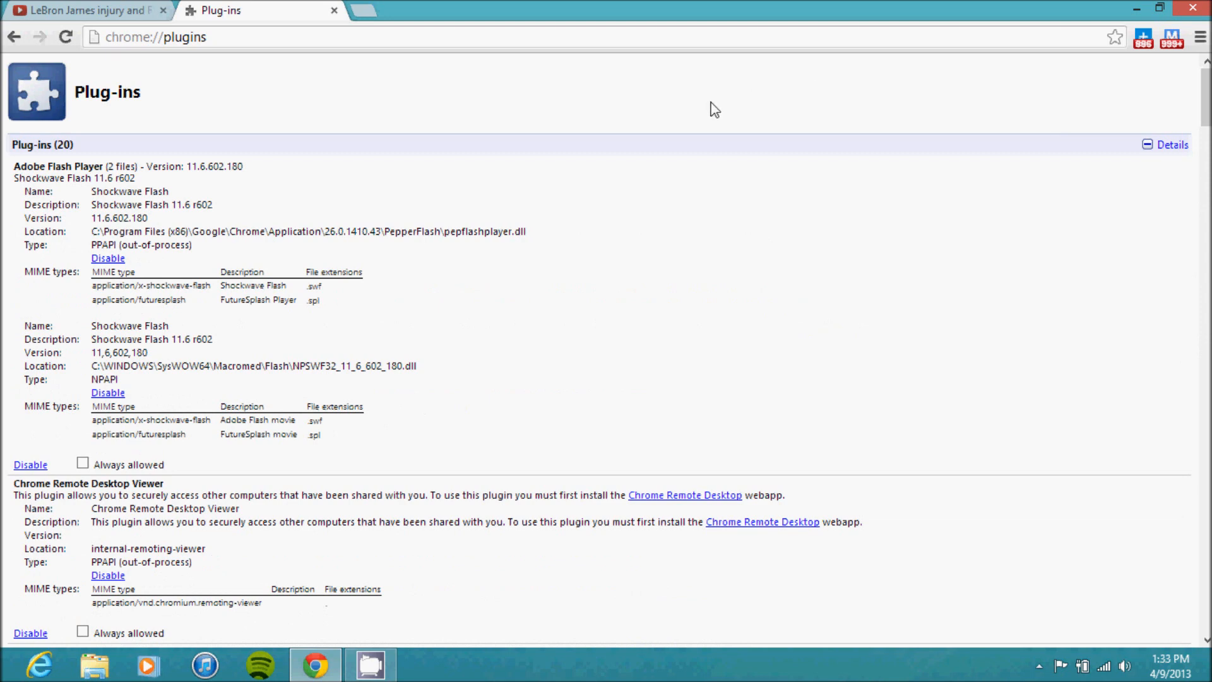
mouse_move(124, 223)
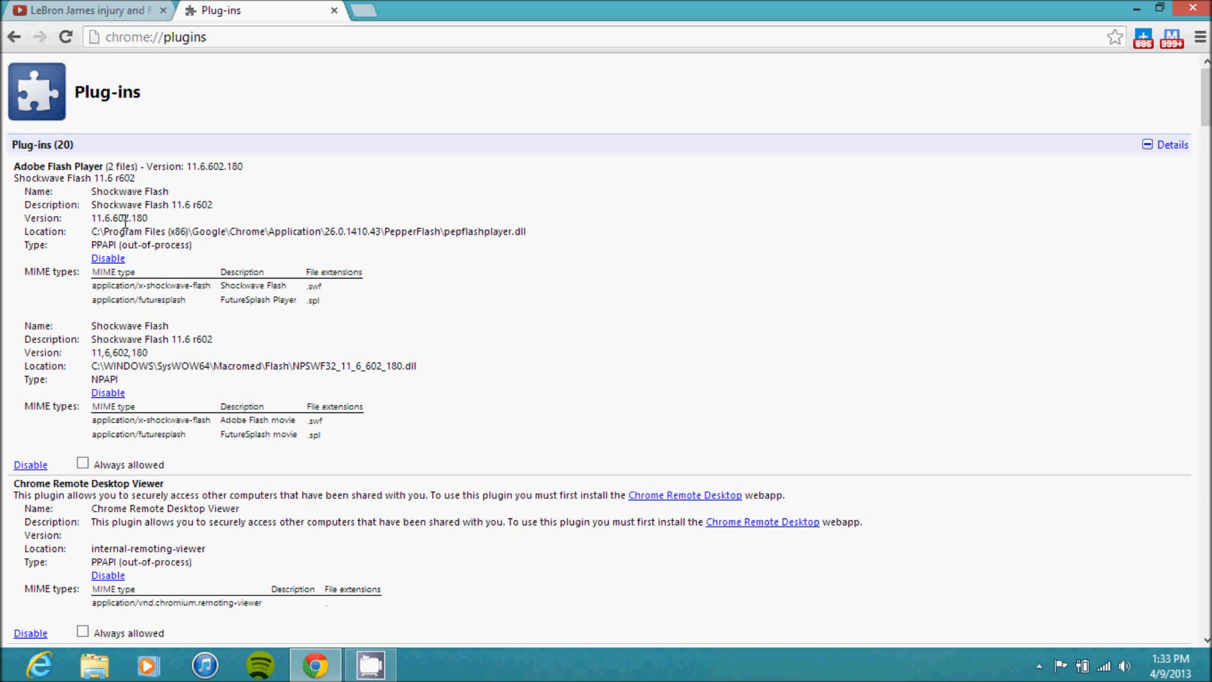
mouse_move(144, 254)
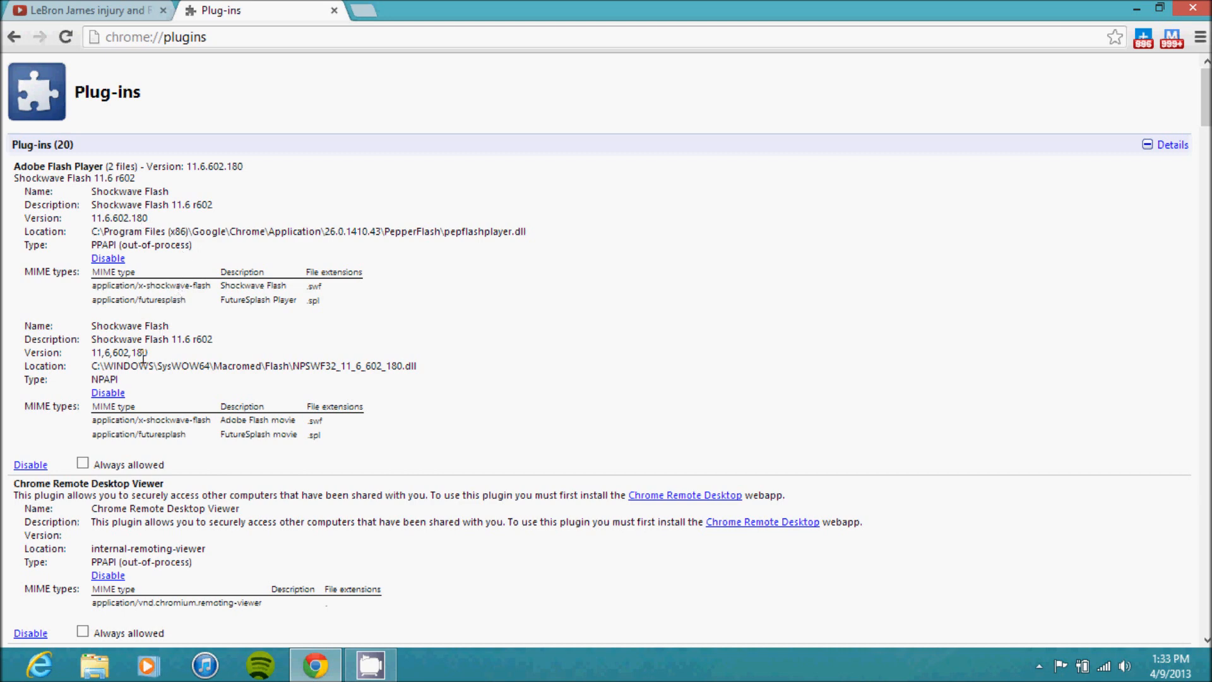
mouse_move(153, 364)
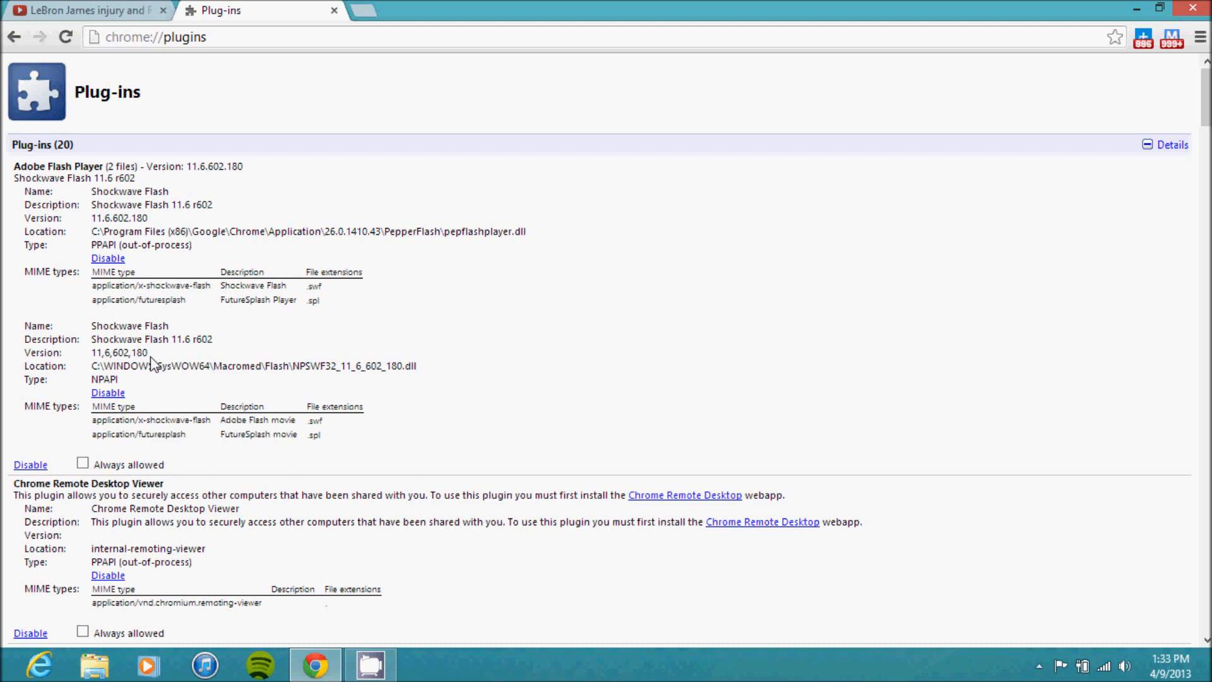
mouse_move(186, 196)
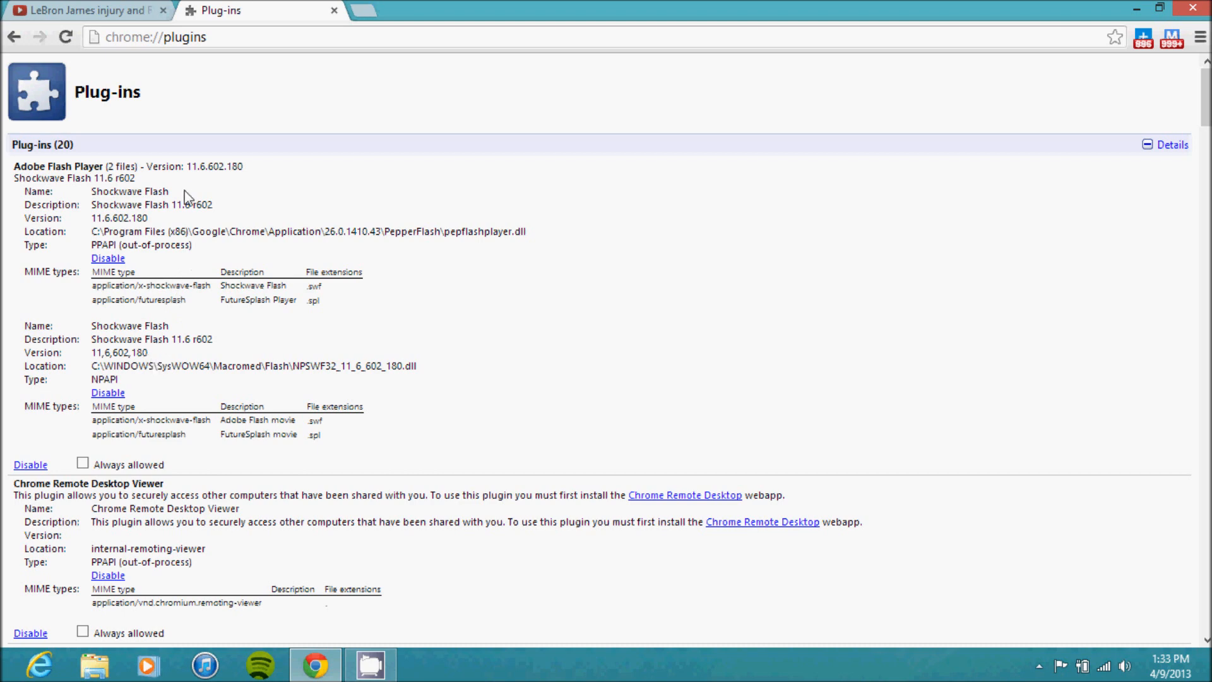
mouse_move(142, 244)
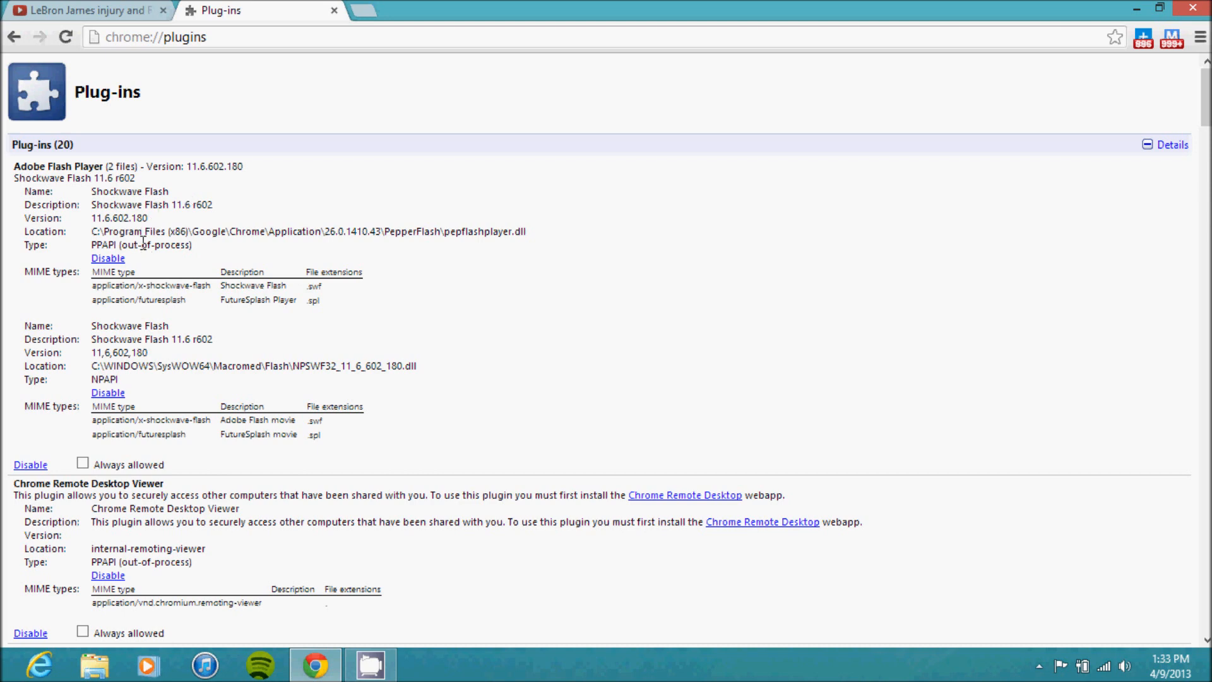
mouse_move(114, 267)
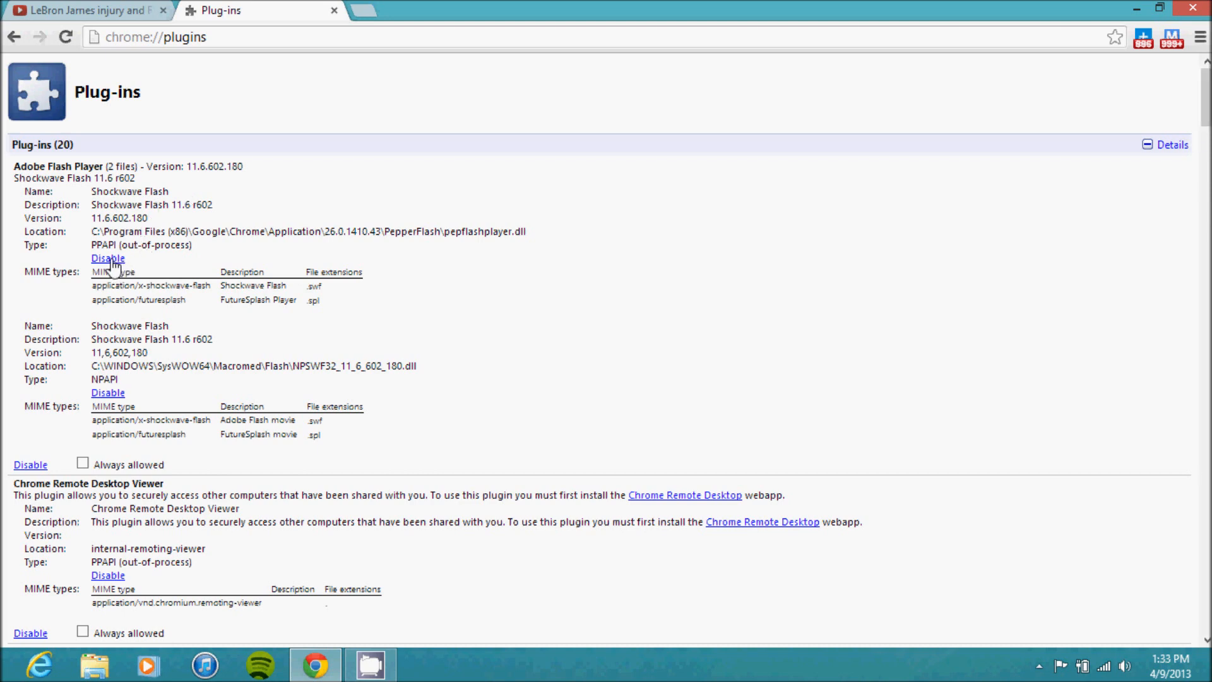
Step: Disable the PepperFlash pepflashplayer.dll file and minimize the Chrome window
click(108, 257)
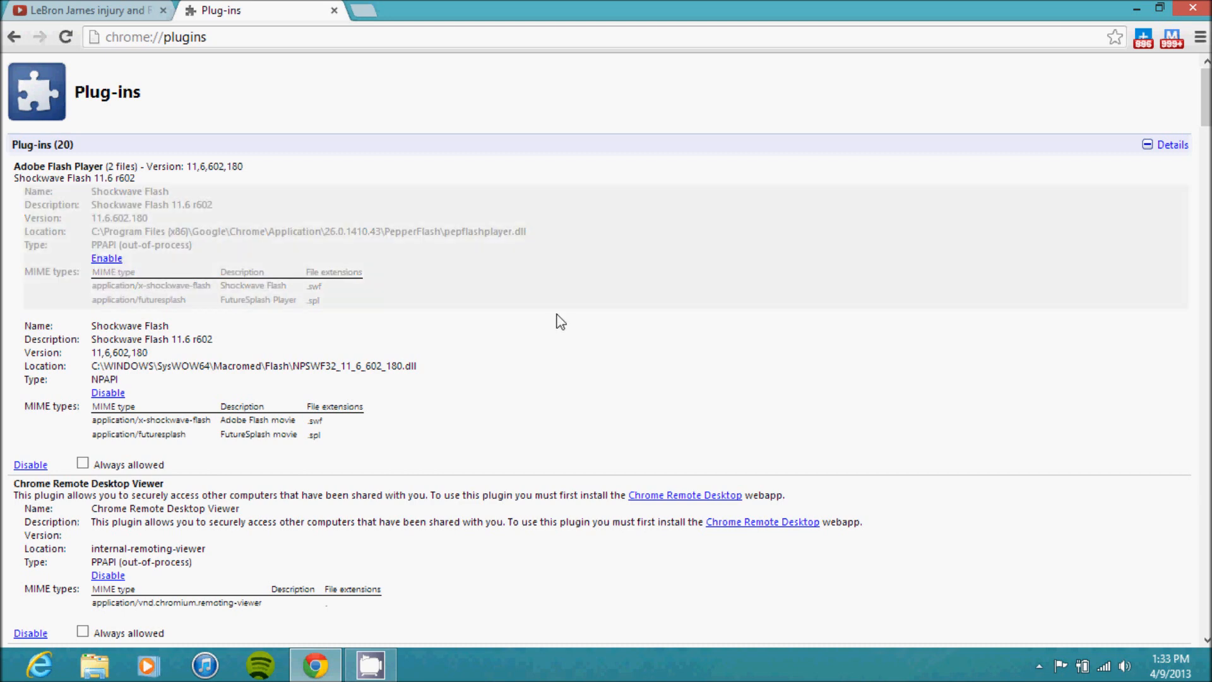
mouse_move(130, 228)
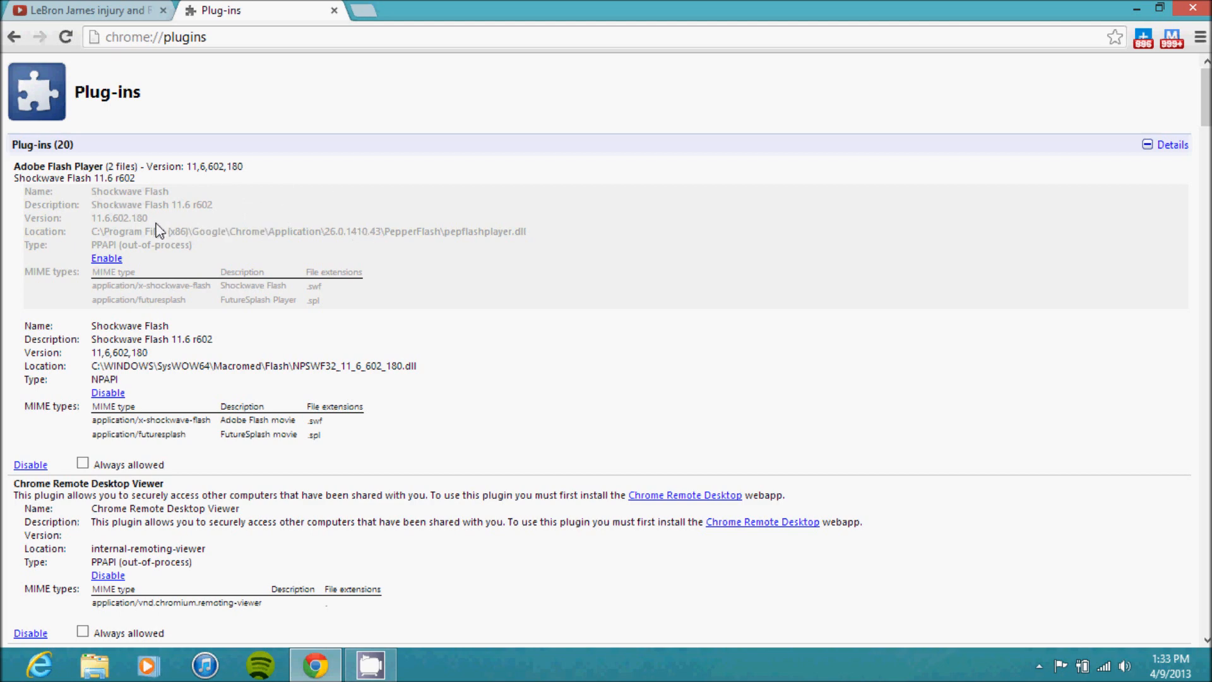
mouse_move(142, 263)
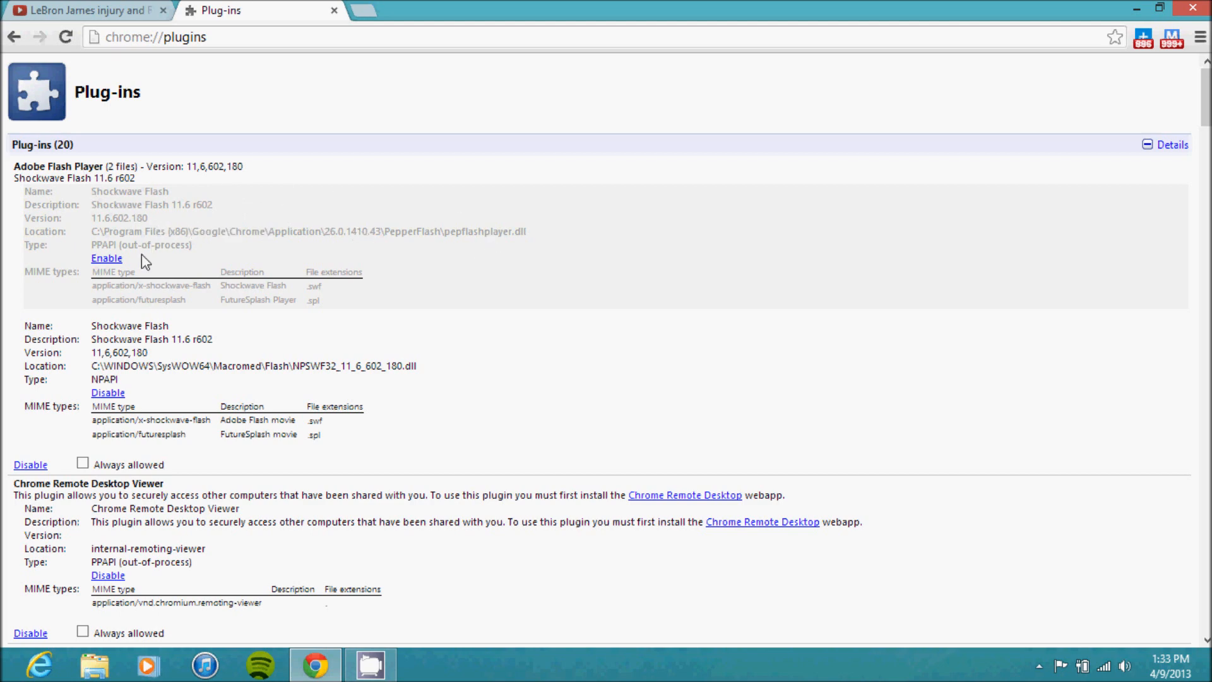
mouse_move(510, 204)
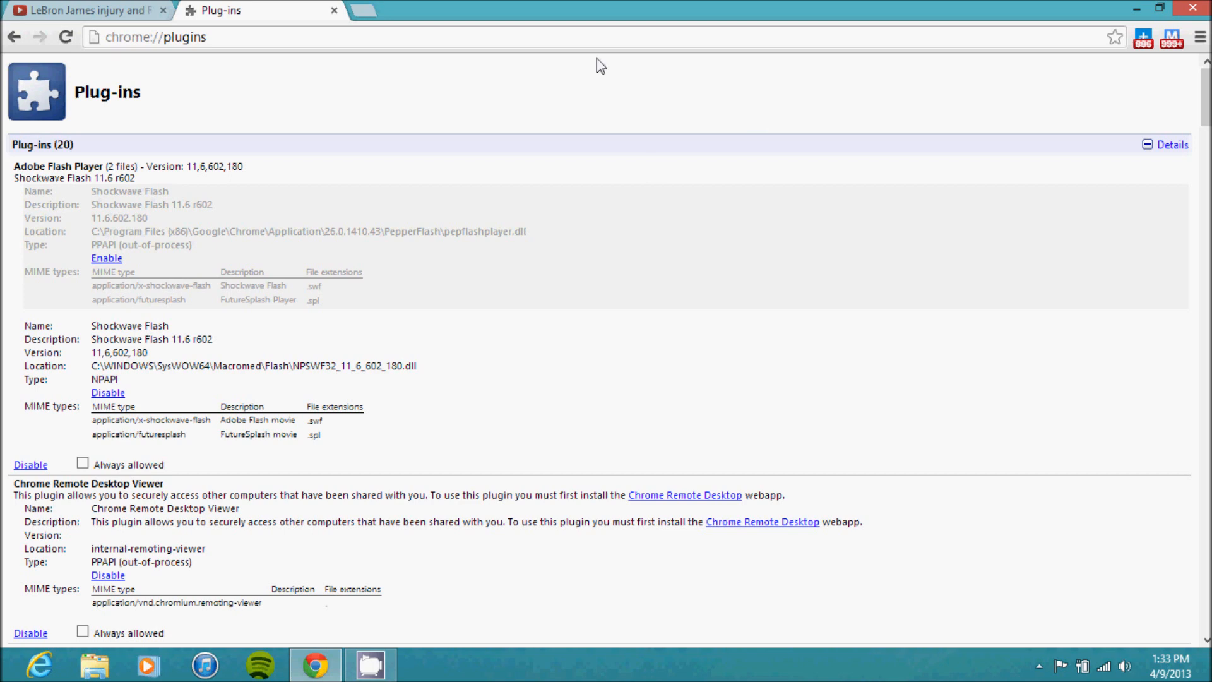
click(85, 10)
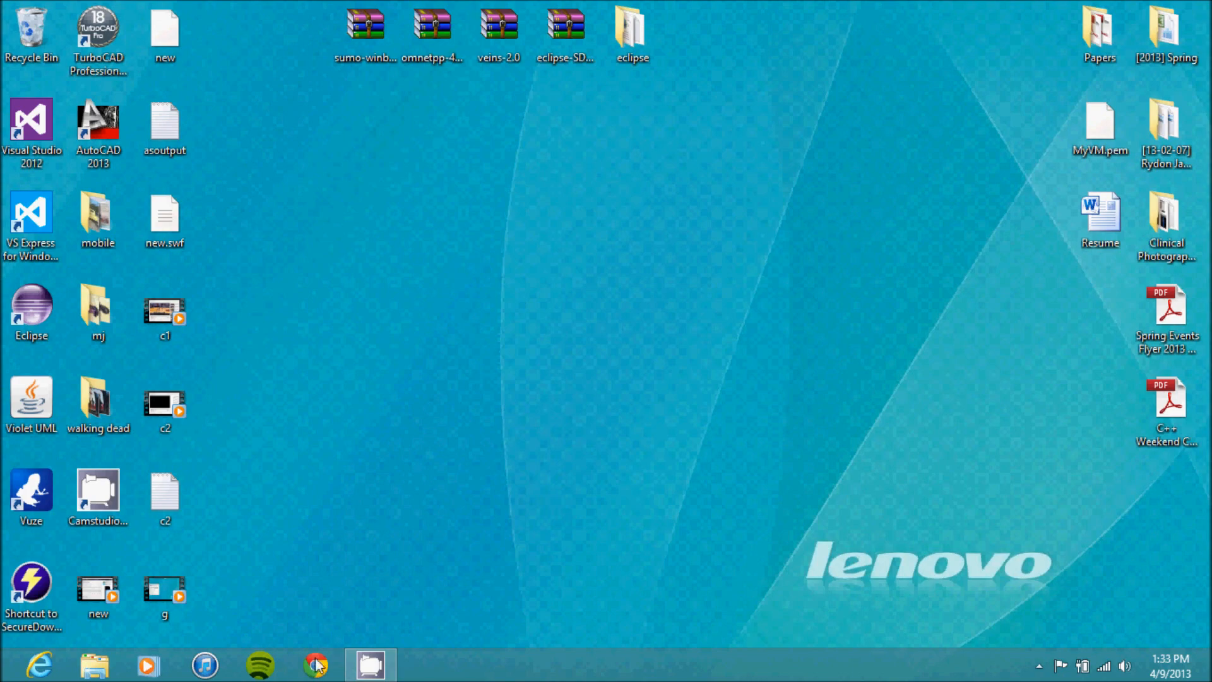
Step: Restore Chrome, seek through the LeBron James video, and pause it at 2:34
click(315, 665)
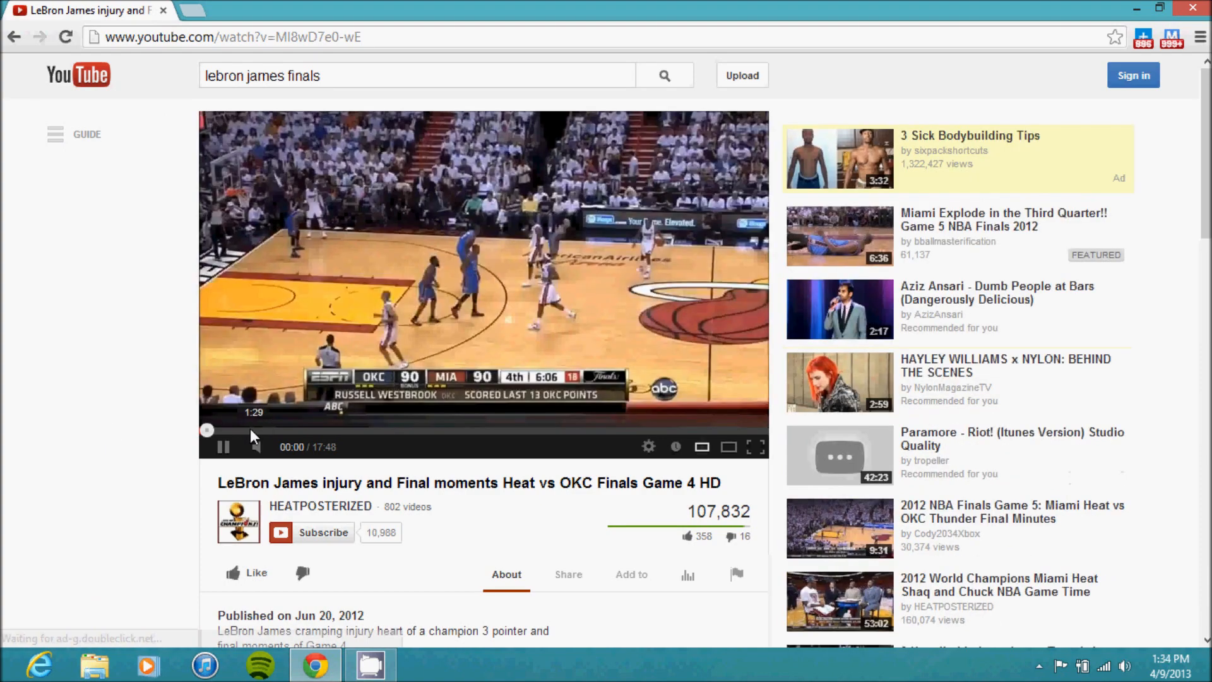
click(244, 431)
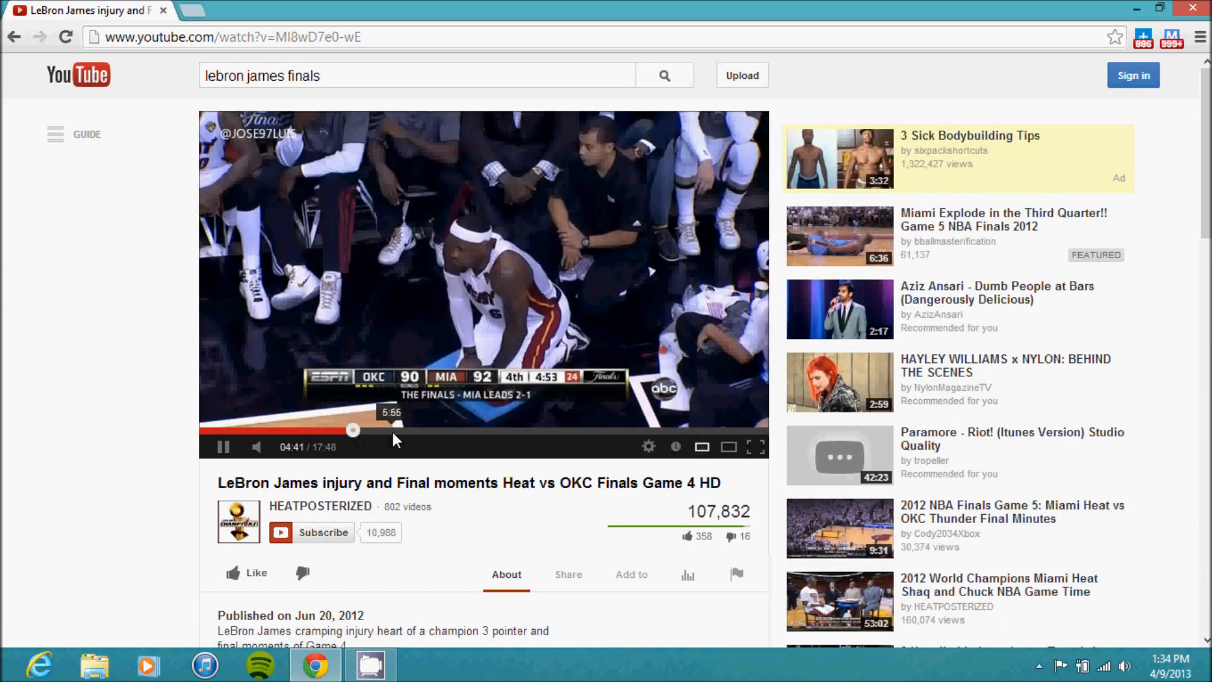
drag(353, 430, 432, 430)
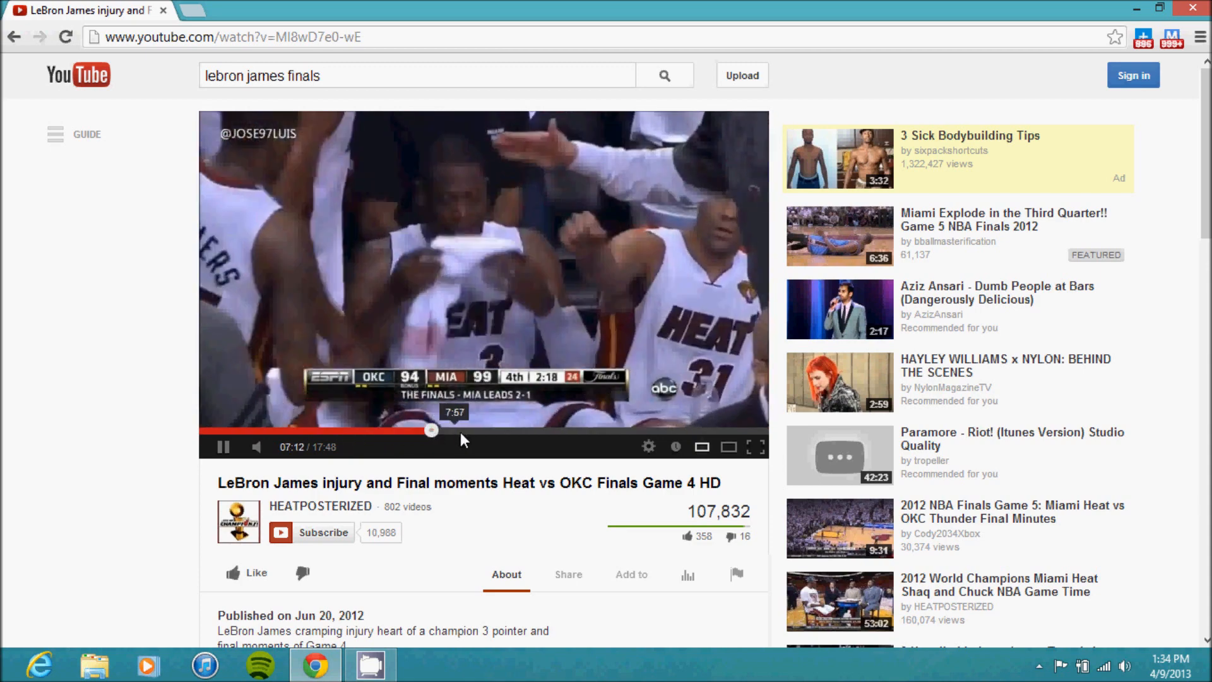
drag(432, 430, 499, 430)
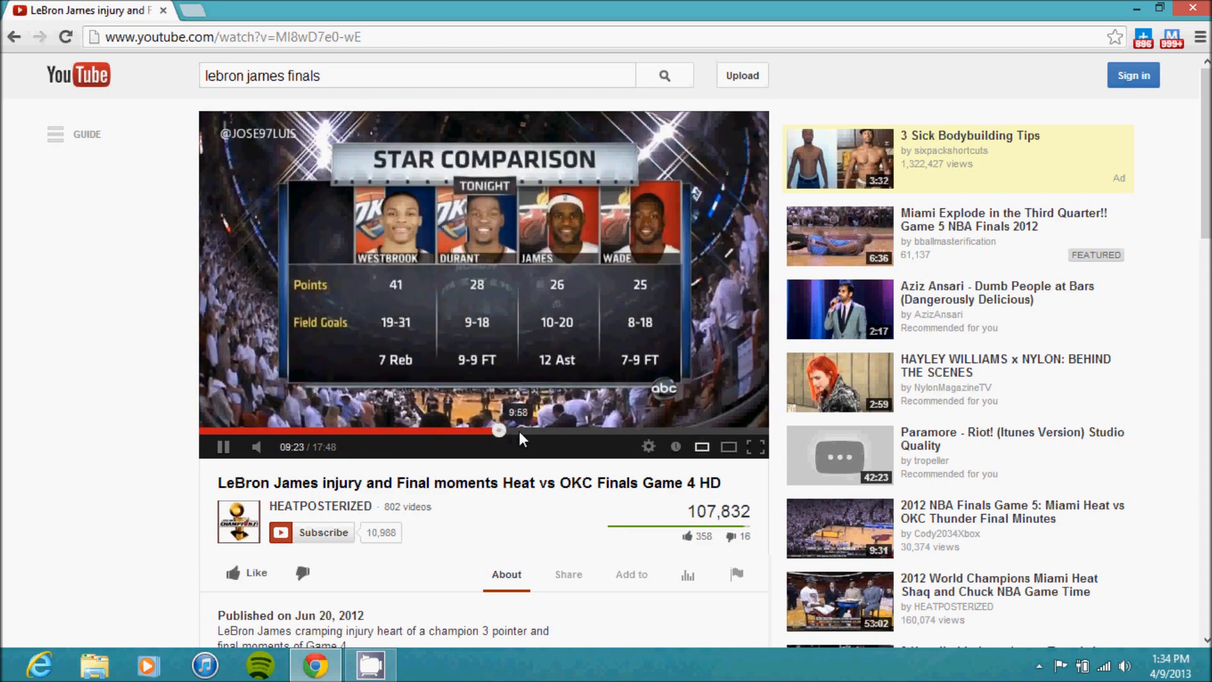
click(563, 431)
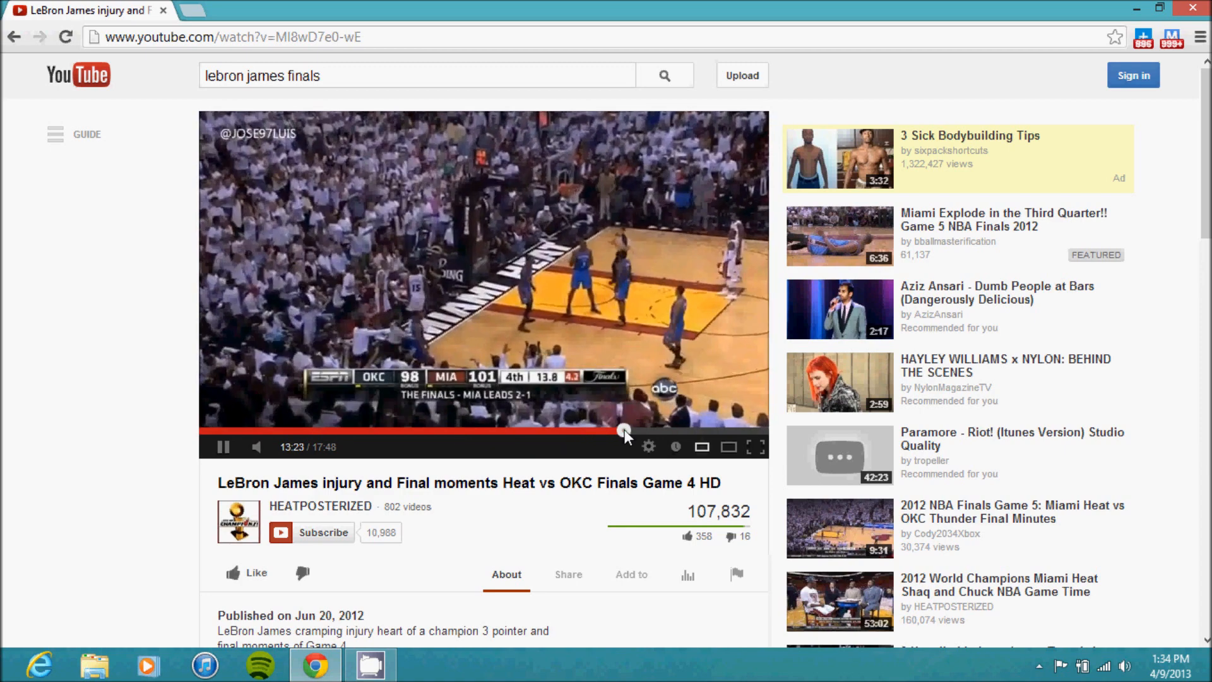
click(687, 430)
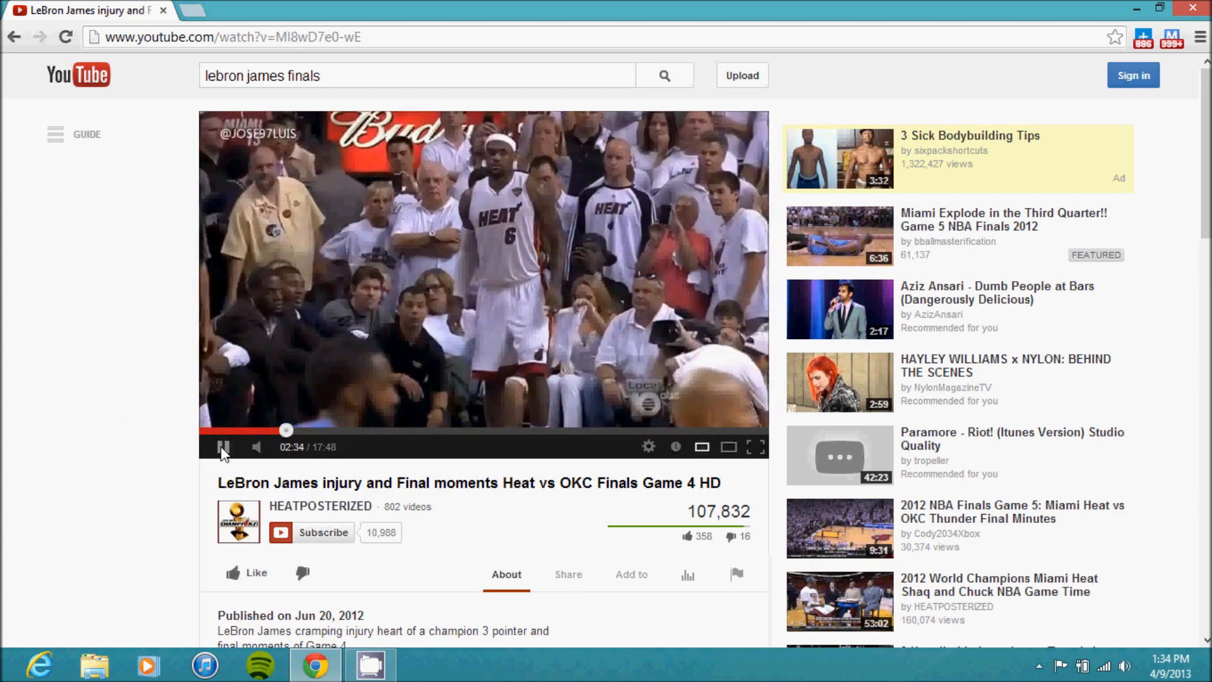
click(223, 447)
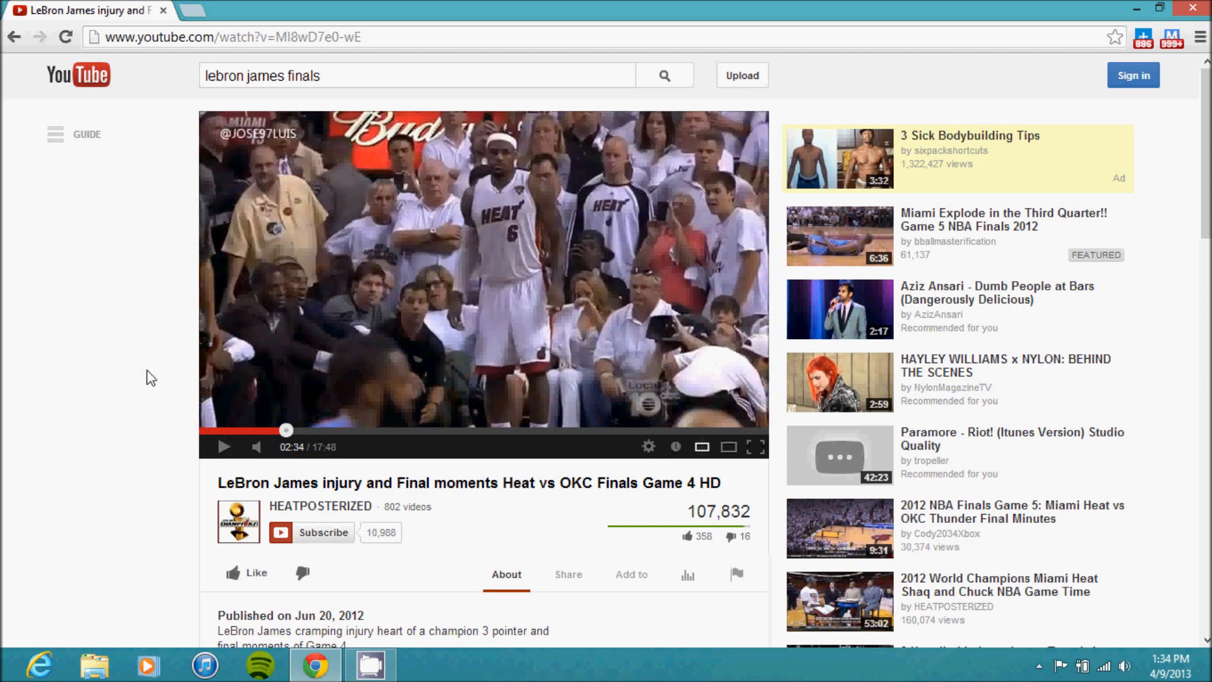